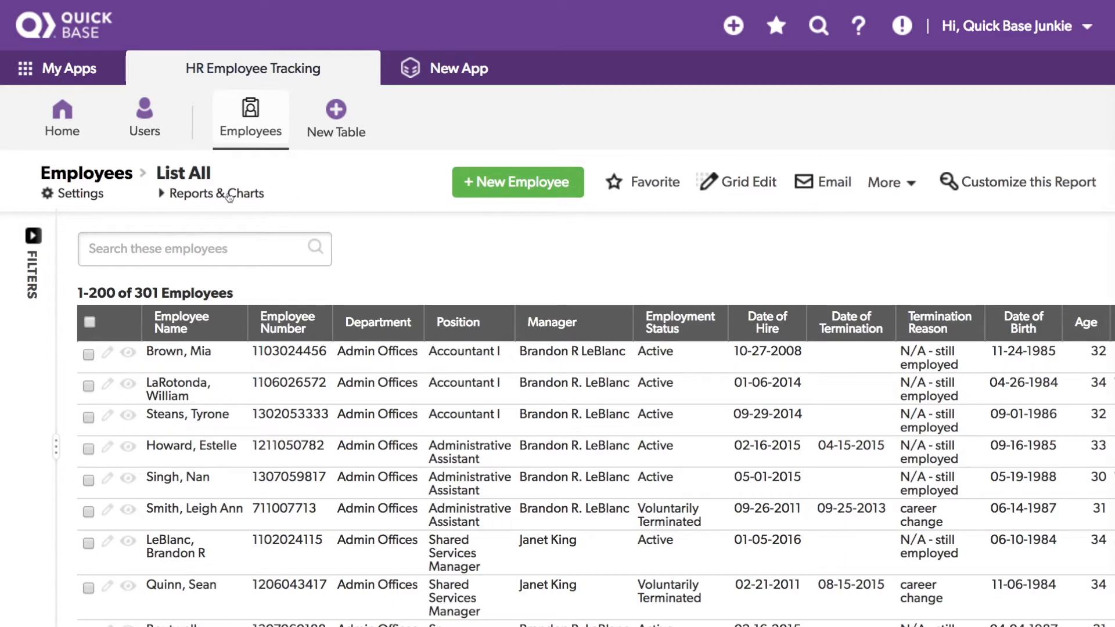
- Open the List All report and go to its Customize this Report settings, down to Color-Coding
{"action": "left_click", "coordinate": [217, 194]}
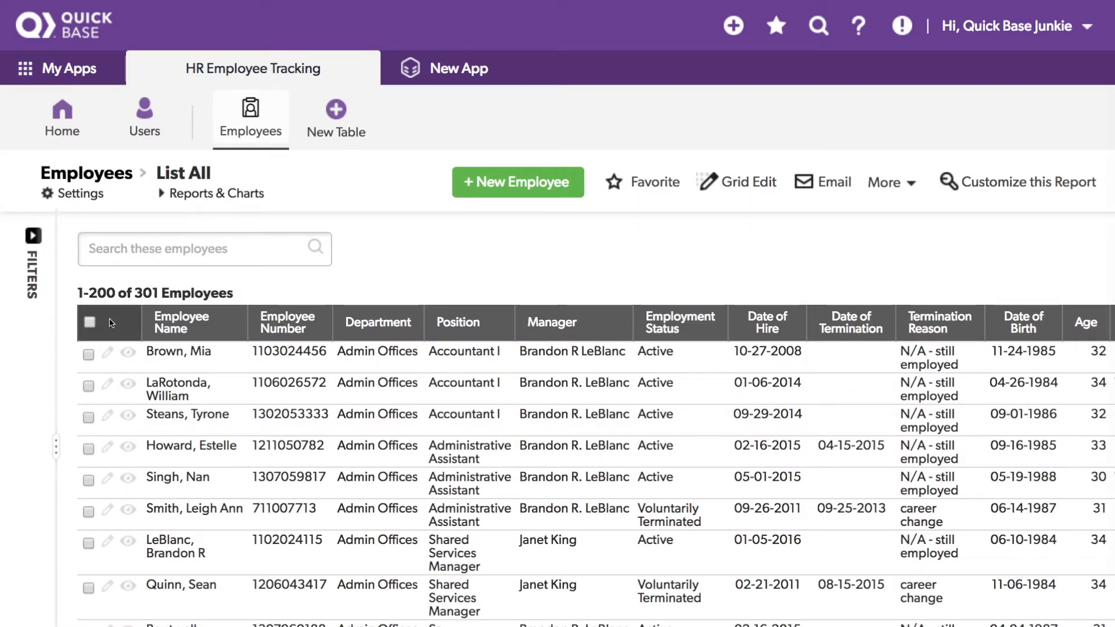
{"action": "scroll", "scroll_direction": "down", "scroll_amount": 3}
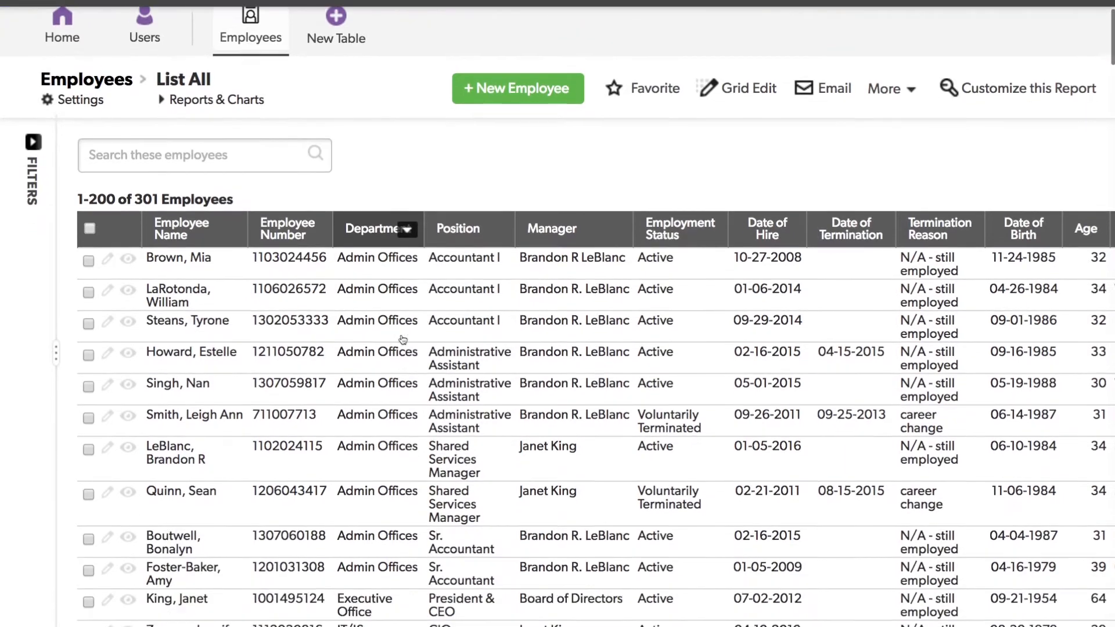
{"action": "scroll", "scroll_direction": "down", "scroll_amount": 3}
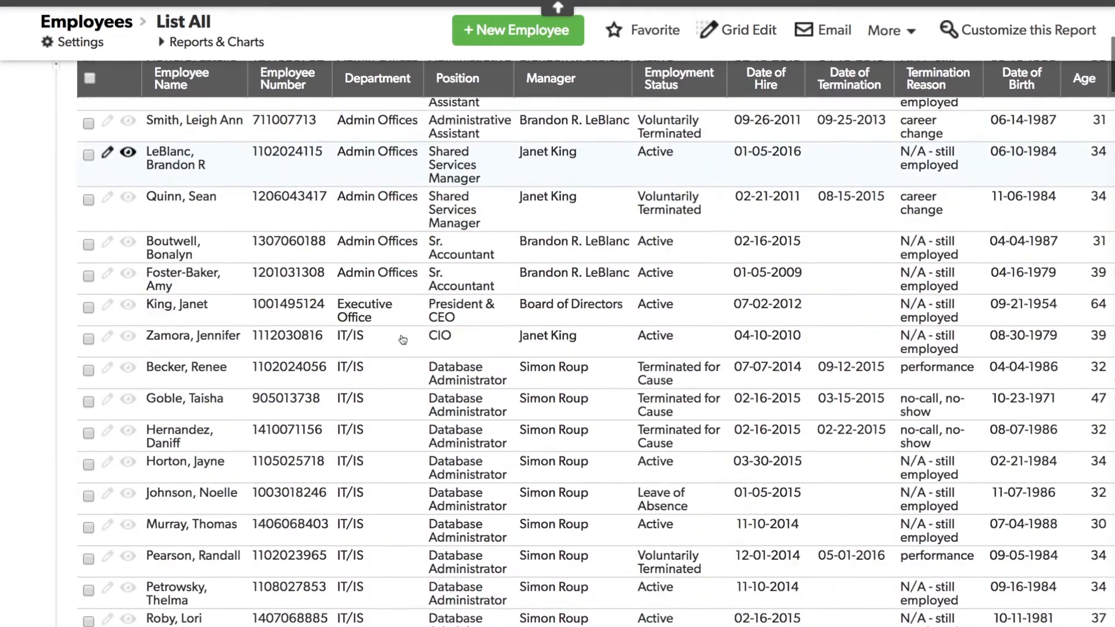
{"action": "scroll", "scroll_direction": "down", "scroll_amount": 3}
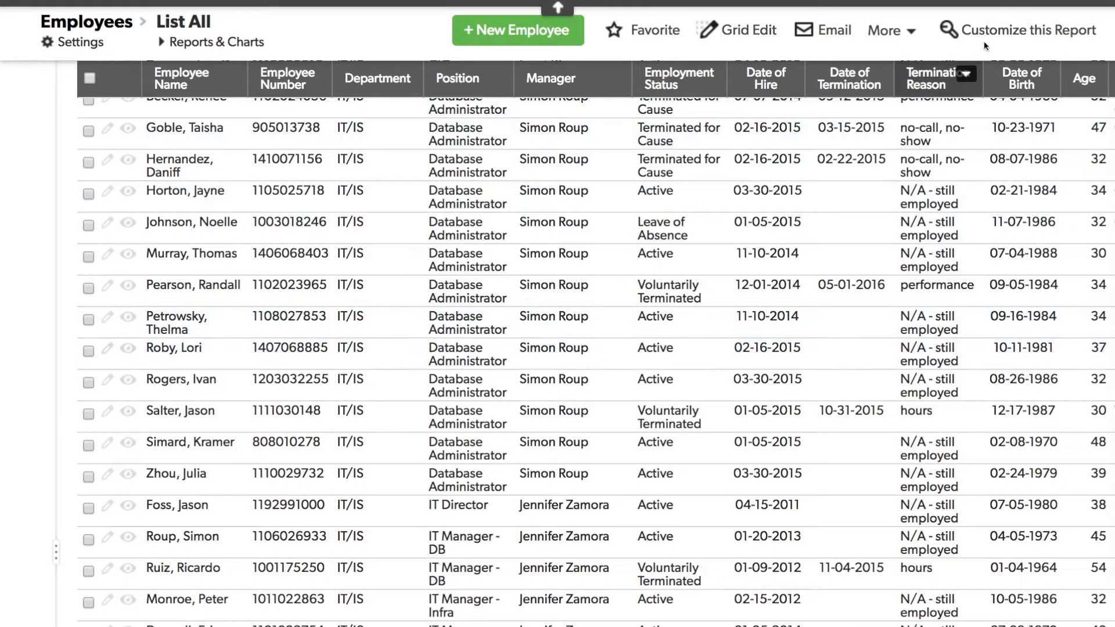
{"action": "left_click", "coordinate": [1026, 30]}
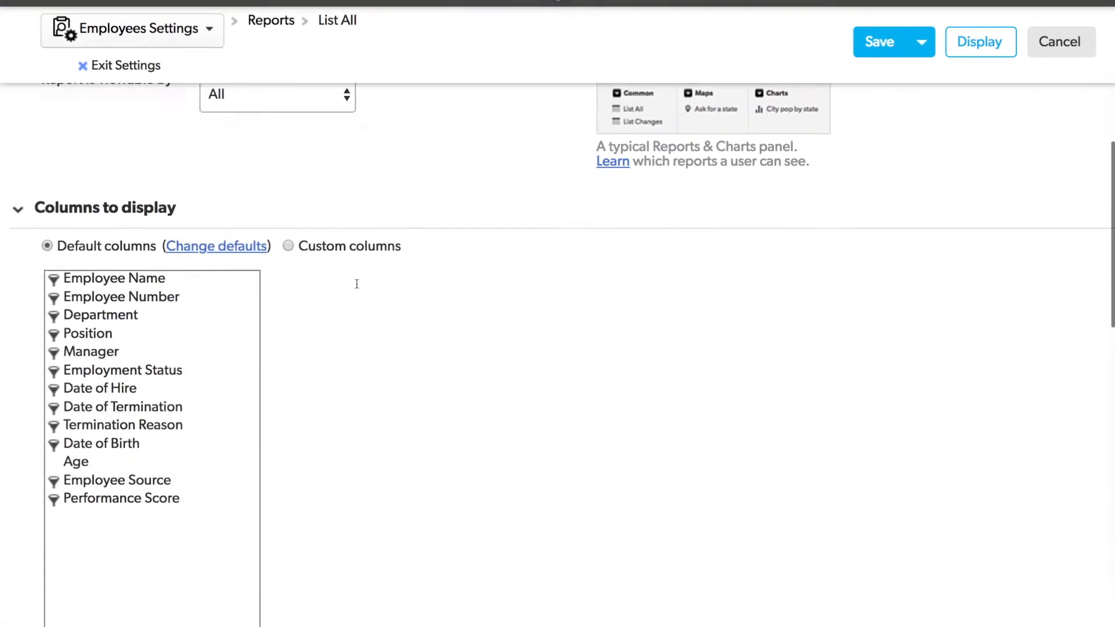
{"action": "scroll", "scroll_direction": "down", "scroll_amount": 3}
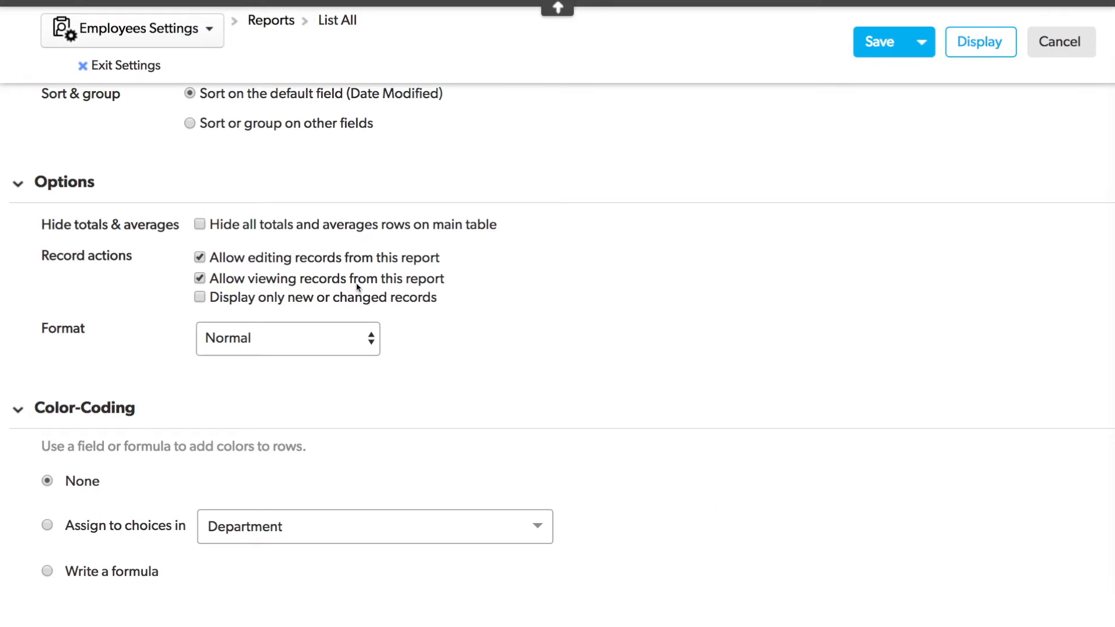
{"action": "mouse_move", "coordinate": [302, 540]}
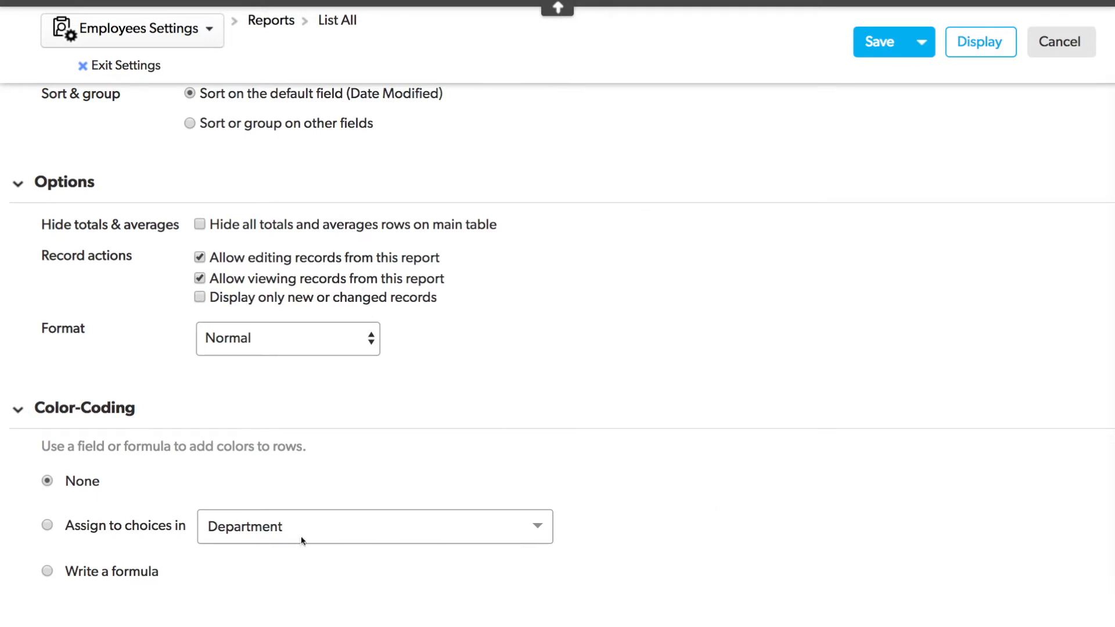
- Color-code the report rows by Department choices
{"action": "left_click", "coordinate": [375, 526]}
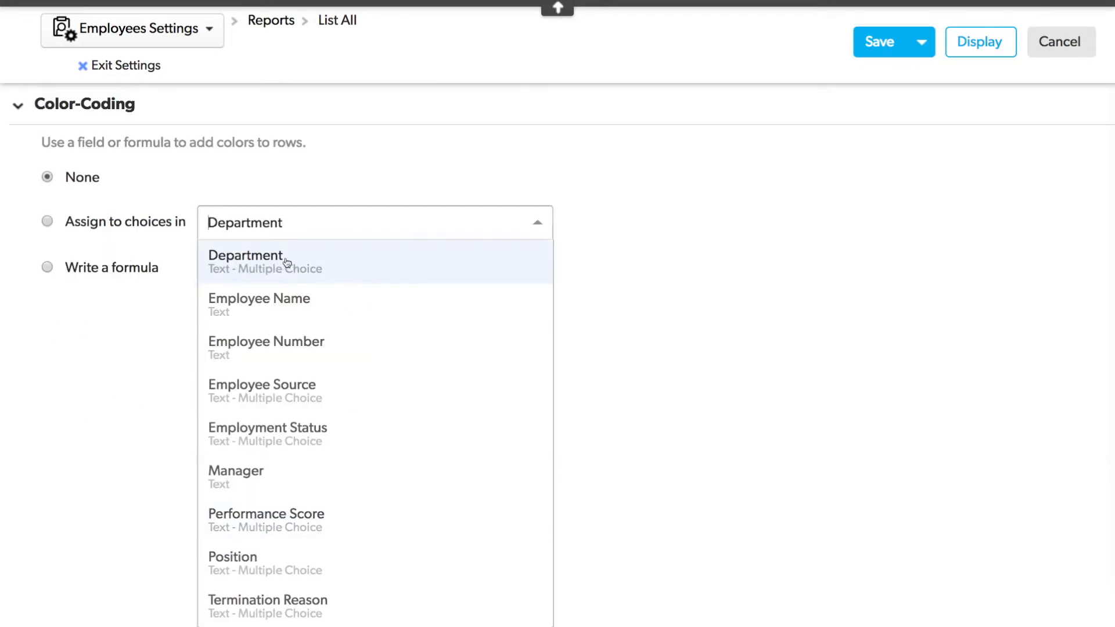
{"action": "left_click", "coordinate": [245, 256]}
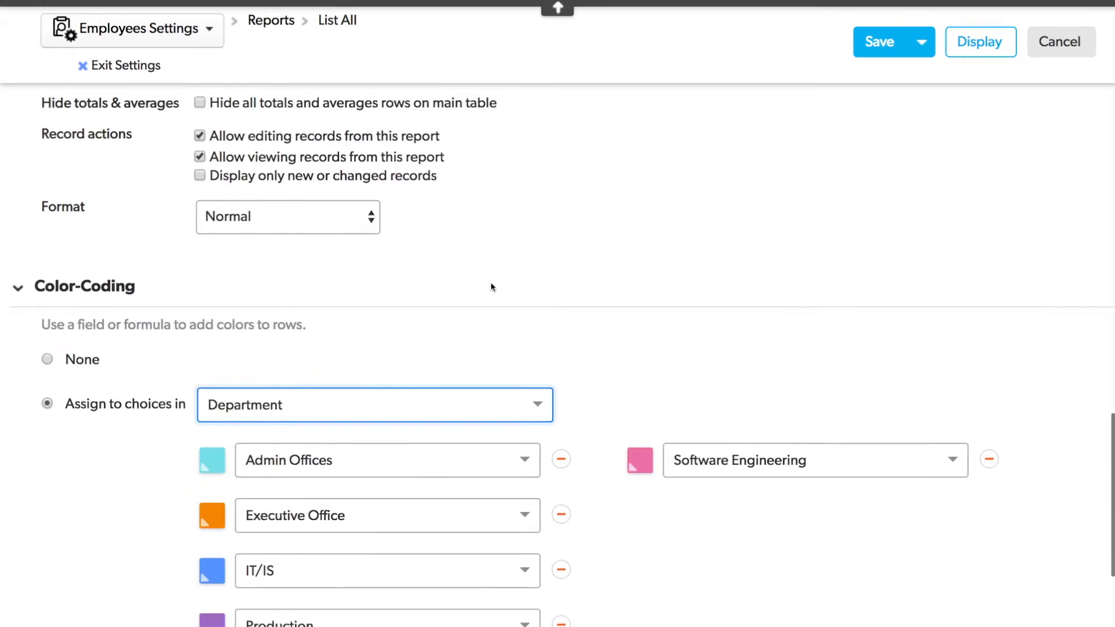
{"action": "scroll", "scroll_direction": "down", "scroll_amount": 3}
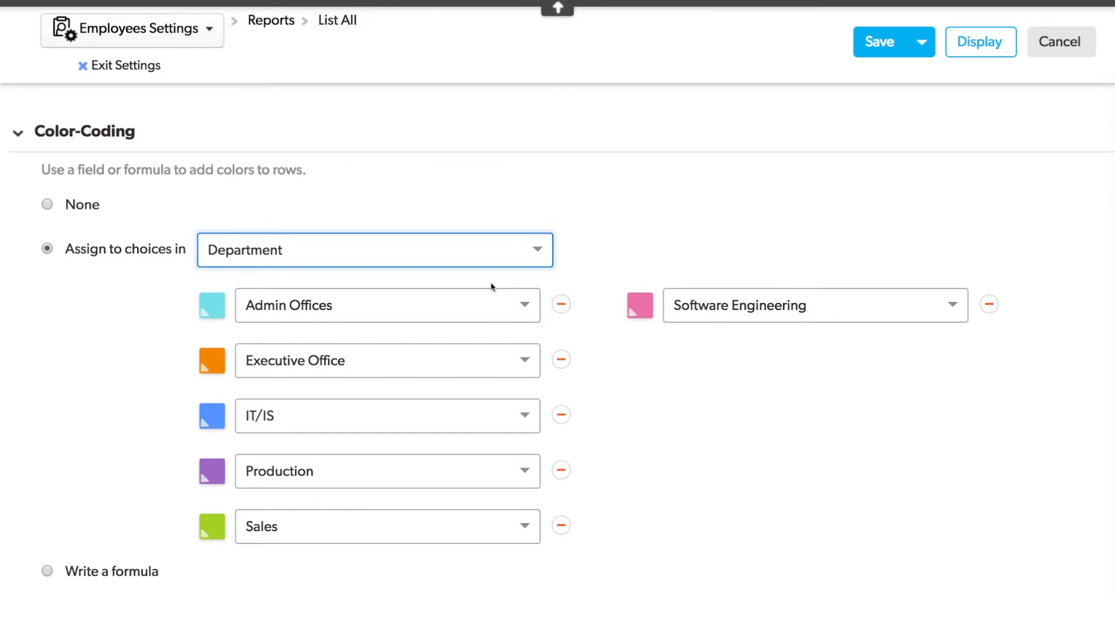
{"action": "mouse_move", "coordinate": [469, 274]}
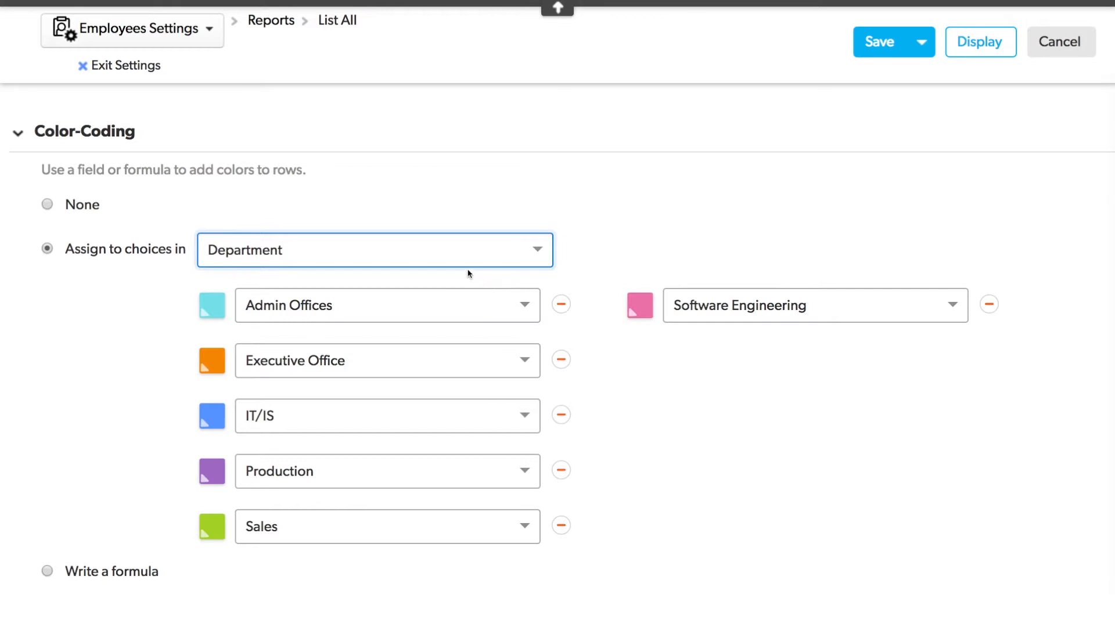
{"action": "mouse_move", "coordinate": [490, 249]}
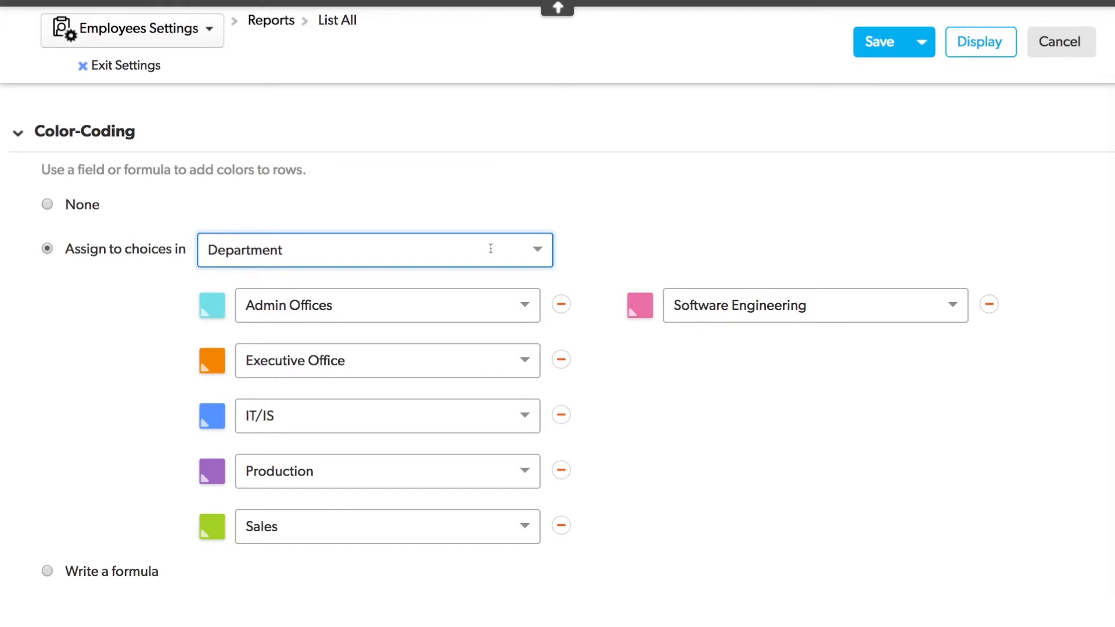
- Switch the row color-coding to Employee Source and review the first color's choice options
{"action": "left_click", "coordinate": [376, 249]}
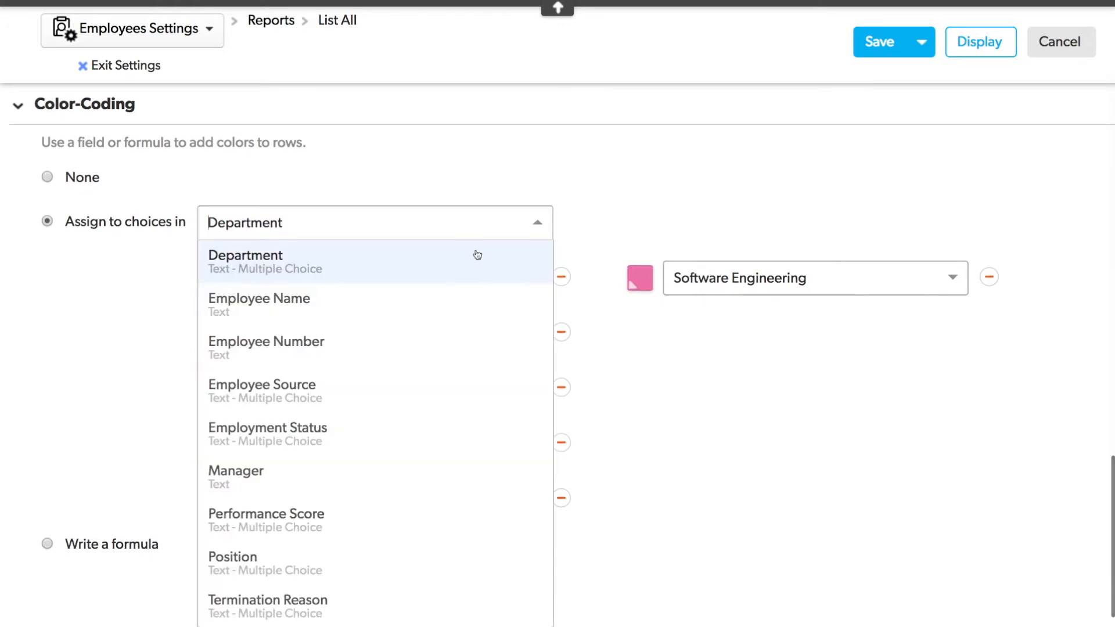
{"action": "mouse_move", "coordinate": [429, 392]}
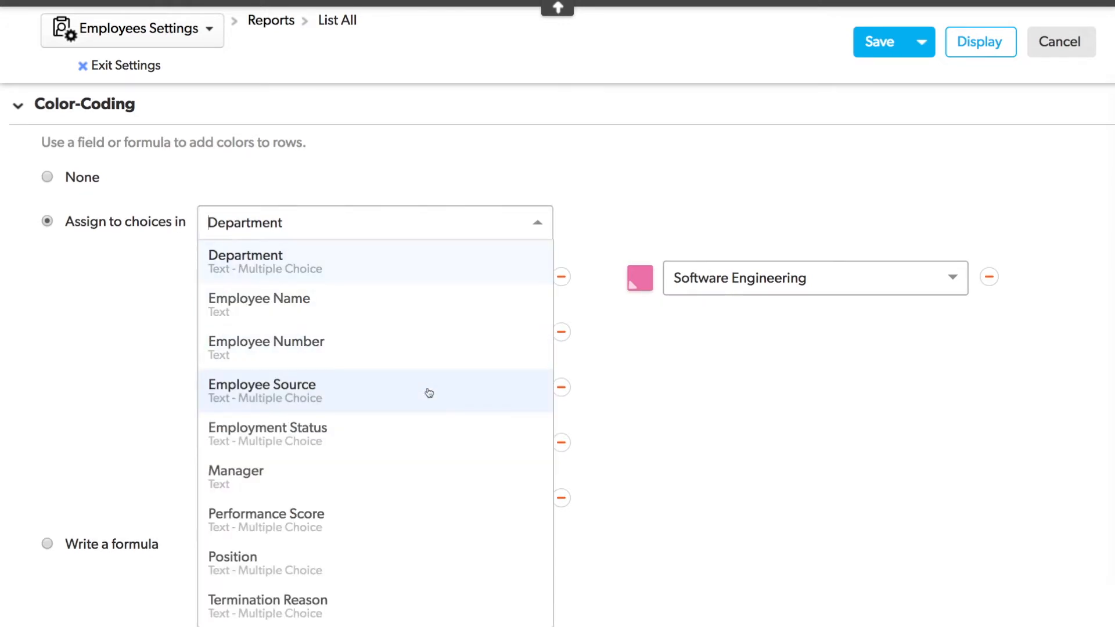
{"action": "left_click", "coordinate": [261, 392]}
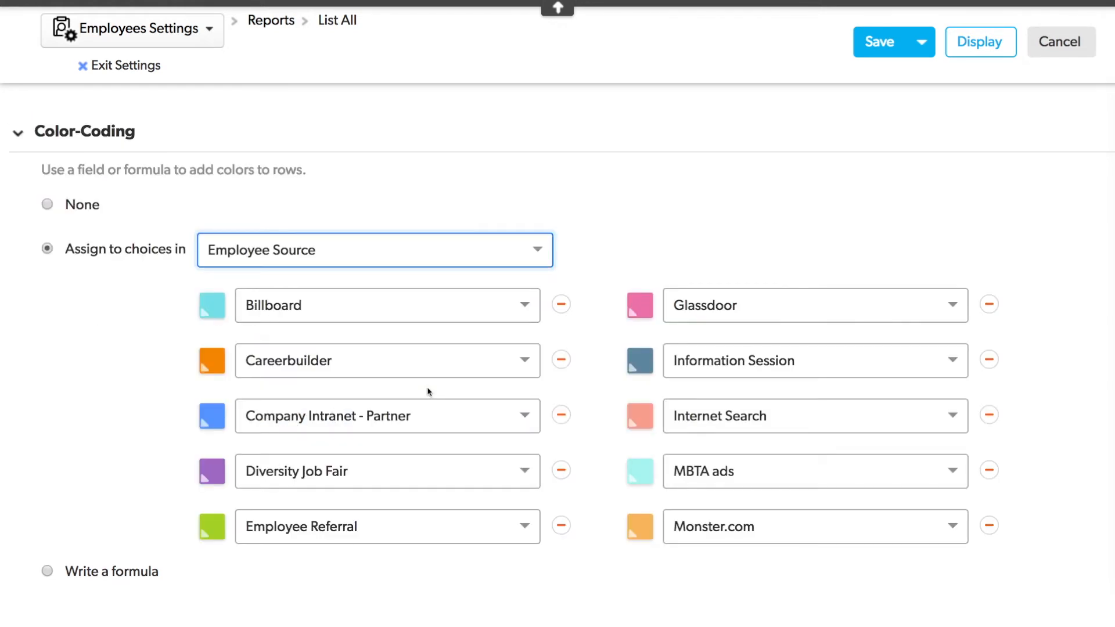
{"action": "left_click", "coordinate": [388, 305]}
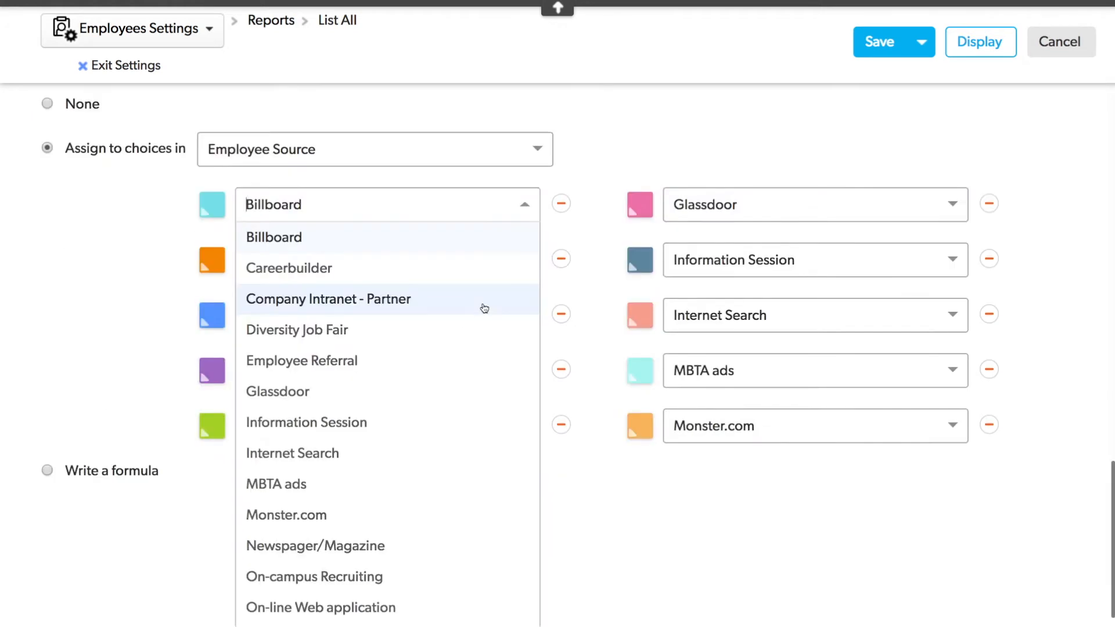
{"action": "scroll", "scroll_direction": "down", "scroll_amount": 3}
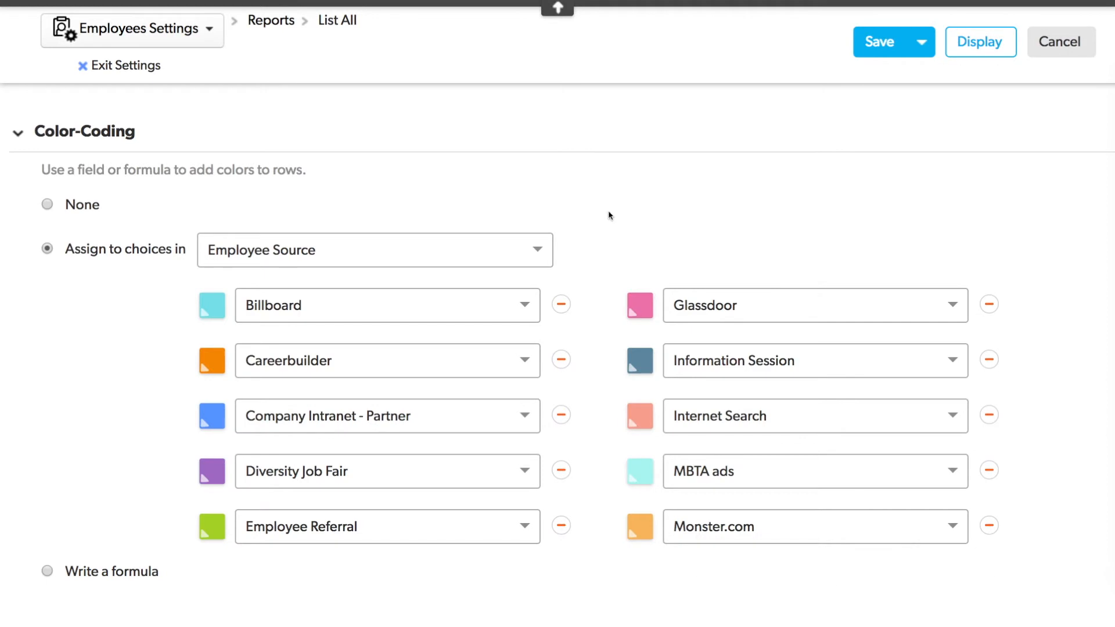
- Color-code rows by Employment Status and set Active's colour to white (#ffffff)
{"action": "left_click", "coordinate": [373, 250]}
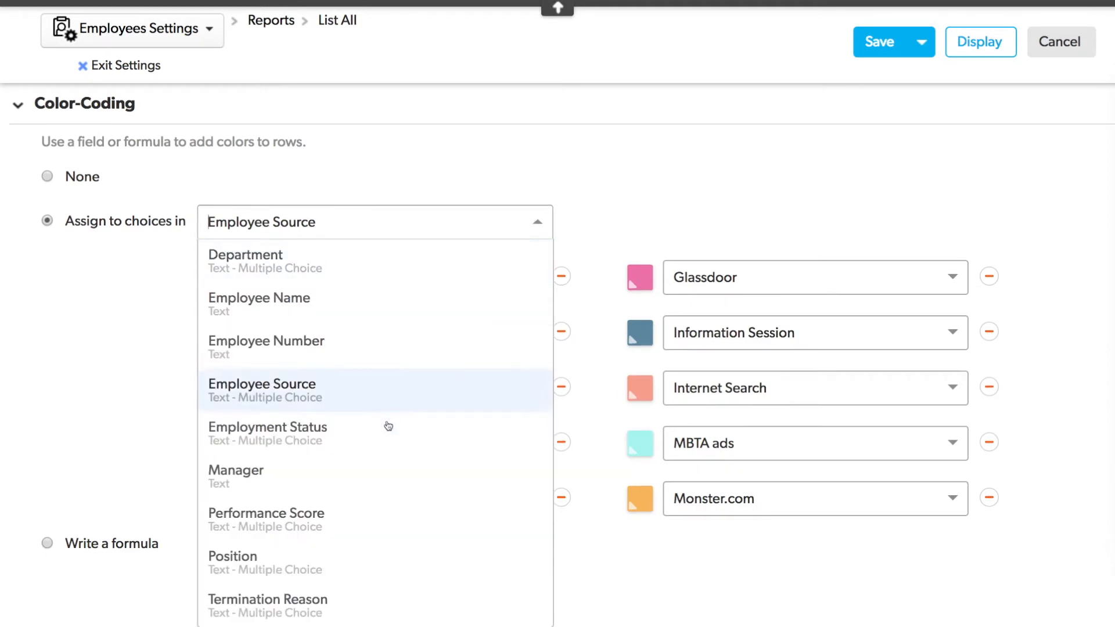
{"action": "left_click", "coordinate": [268, 428]}
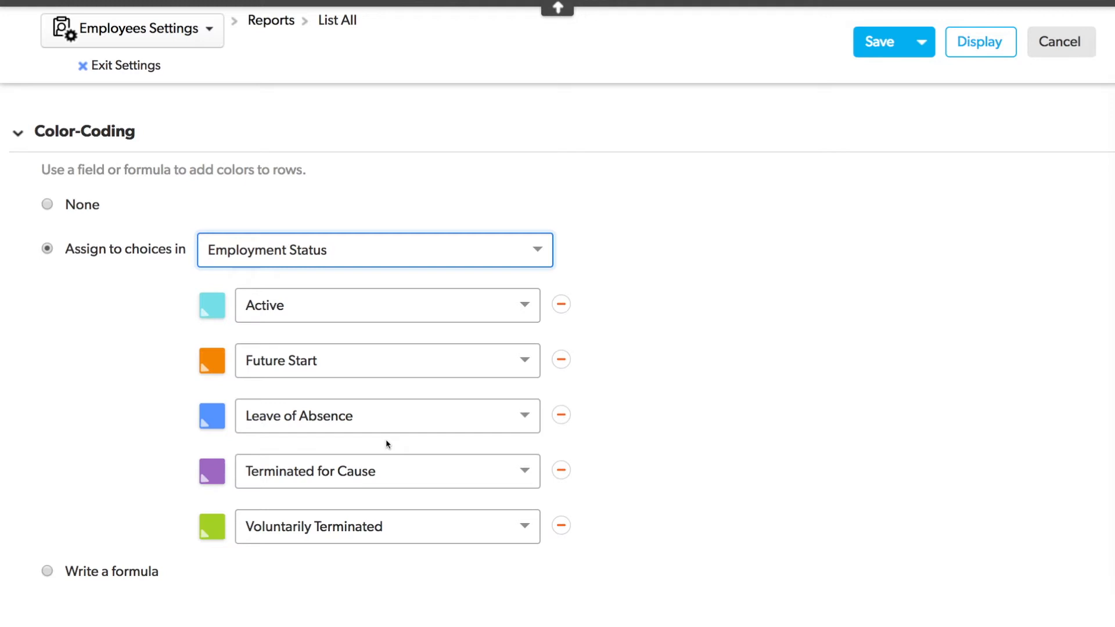
{"action": "mouse_move", "coordinate": [348, 356]}
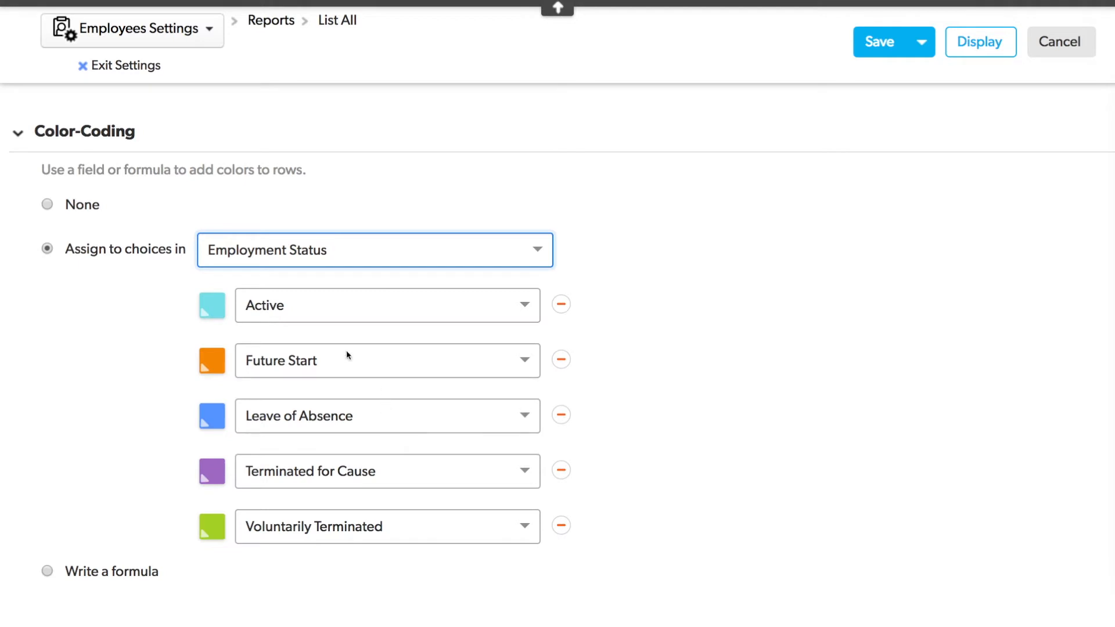
{"action": "left_click", "coordinate": [211, 305]}
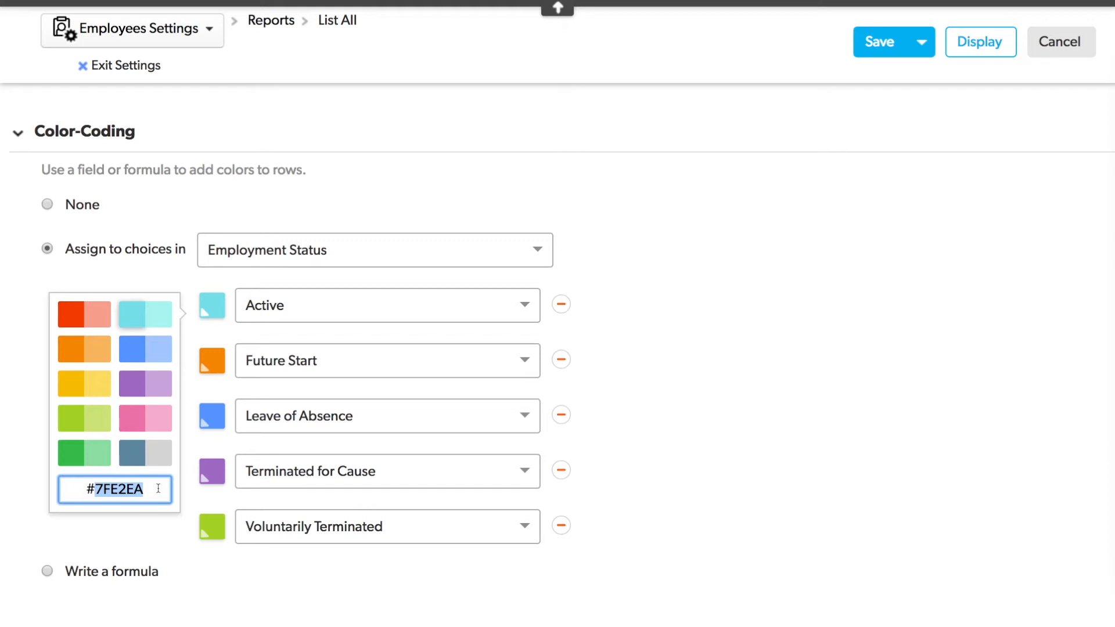
{"action": "type", "text": "#505050"}
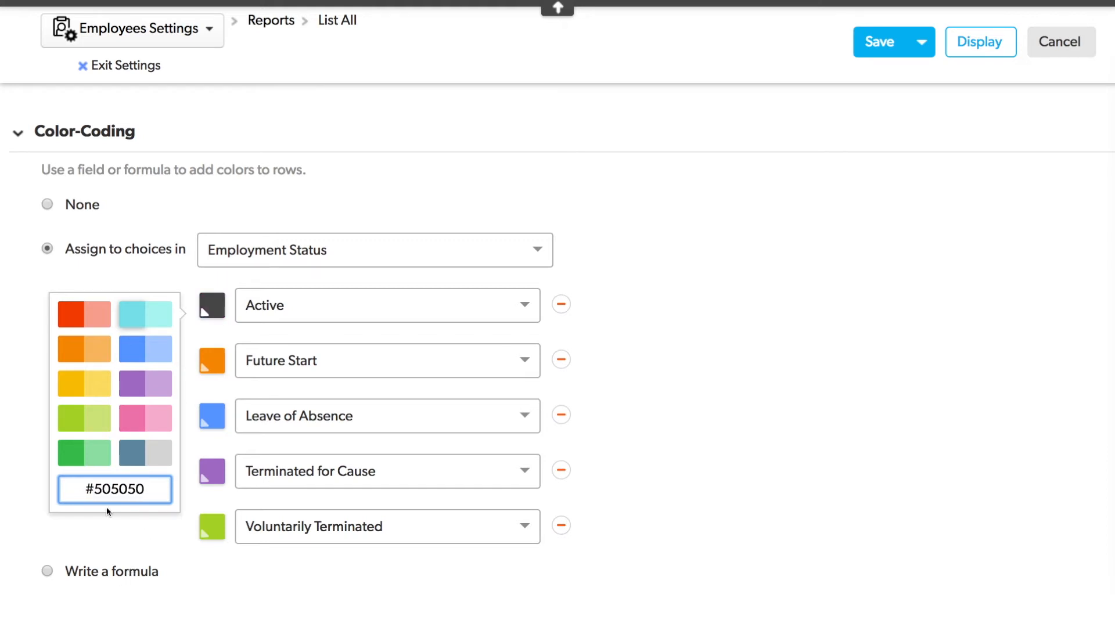
{"action": "type", "text": "#00"}
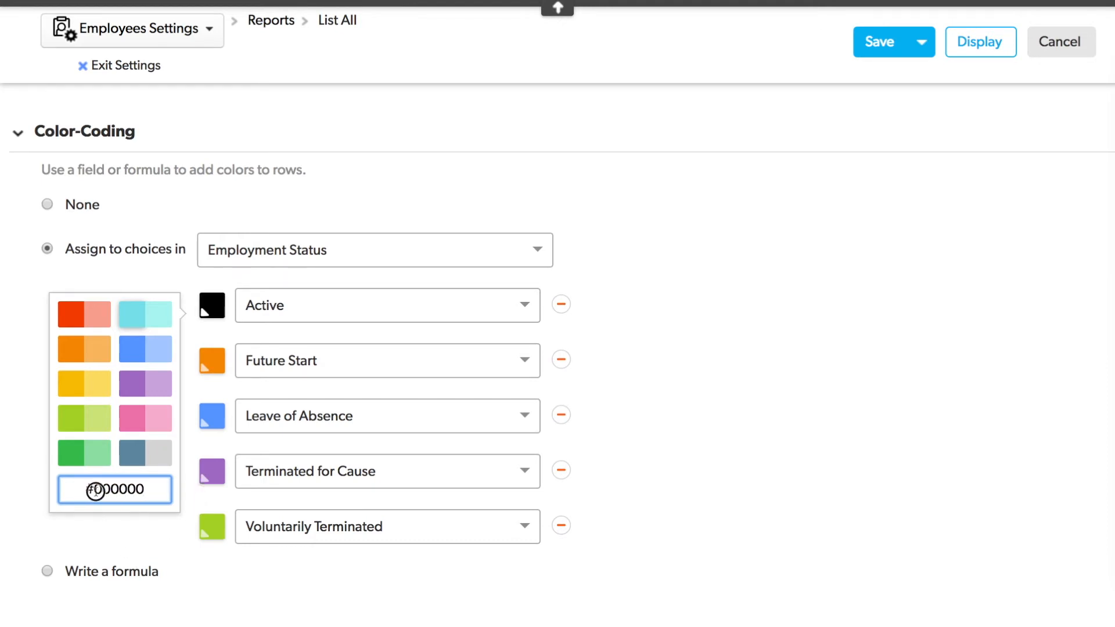
{"action": "type", "text": "#ffffff"}
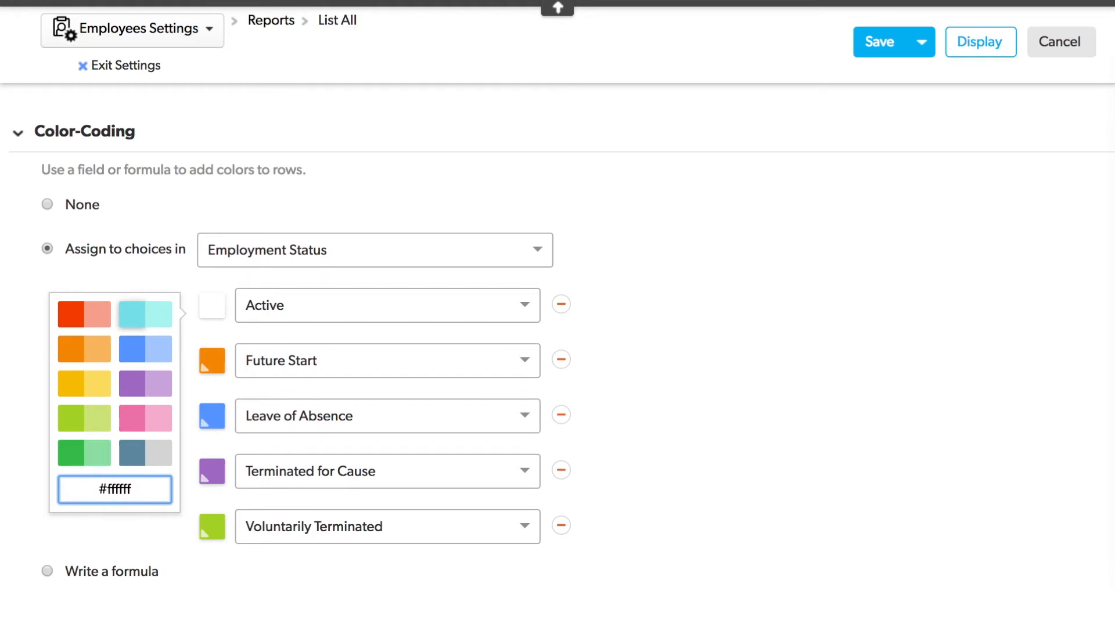
- Remove Active from colour-coding; make Future Start yellow, Leave of Absence orange, terminated statuses gray
{"action": "left_click", "coordinate": [601, 307]}
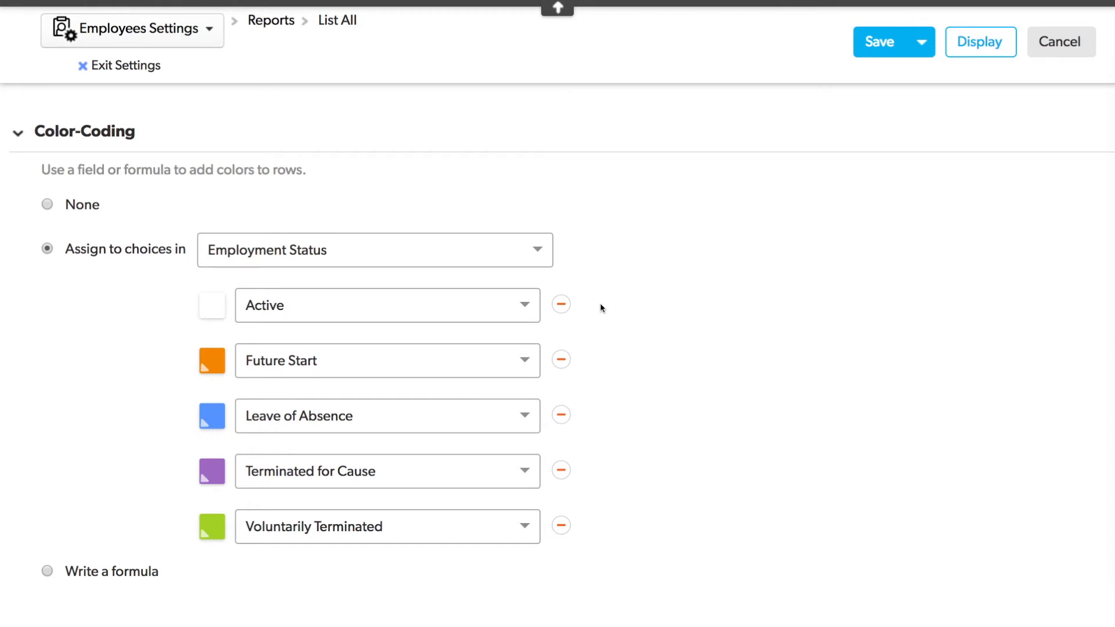
{"action": "left_click", "coordinate": [560, 304]}
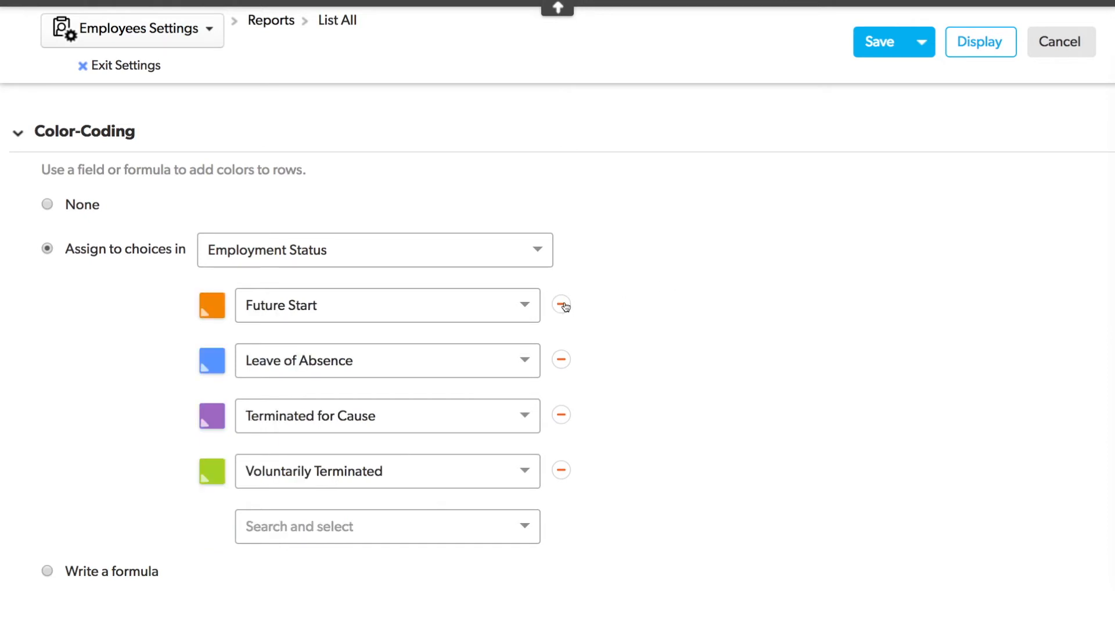
{"action": "mouse_move", "coordinate": [516, 309]}
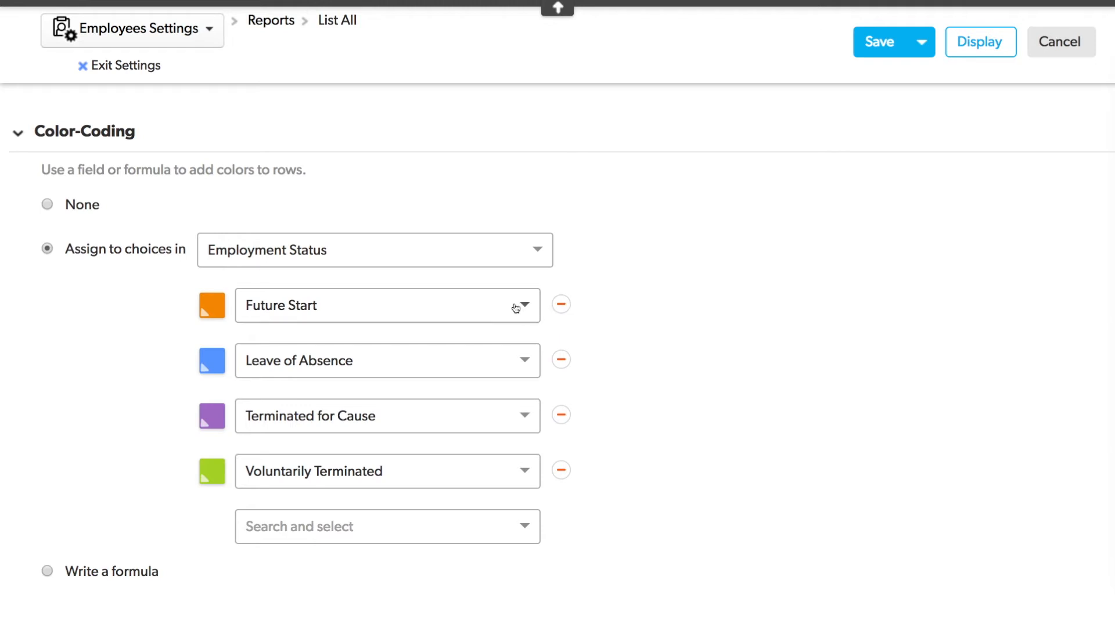
{"action": "left_click", "coordinate": [211, 305]}
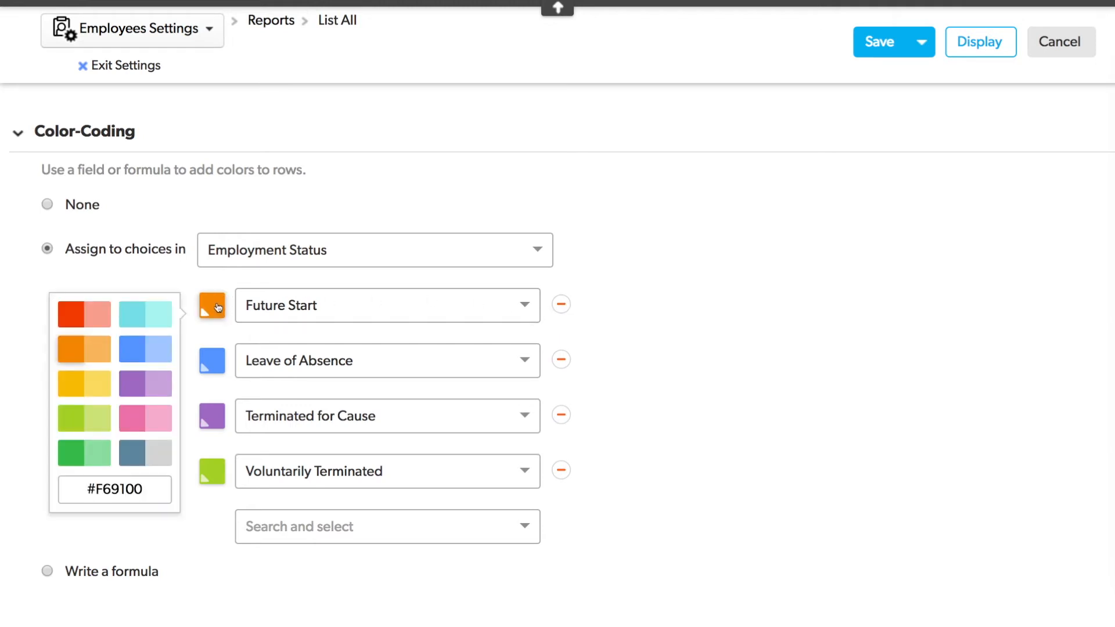
{"action": "mouse_move", "coordinate": [94, 384]}
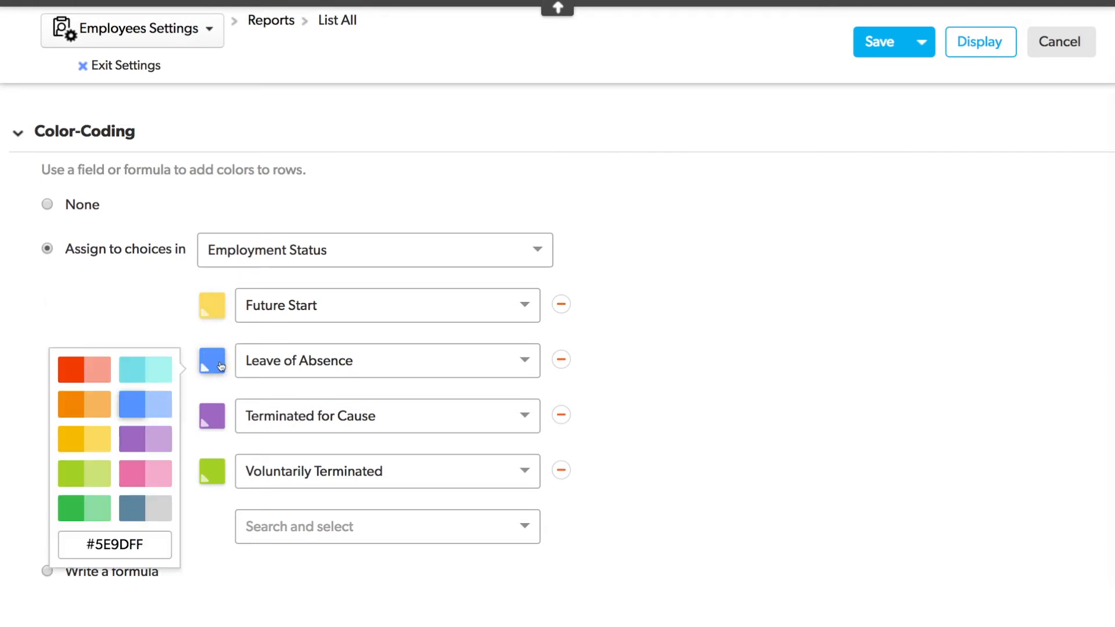
{"action": "left_click", "coordinate": [84, 405]}
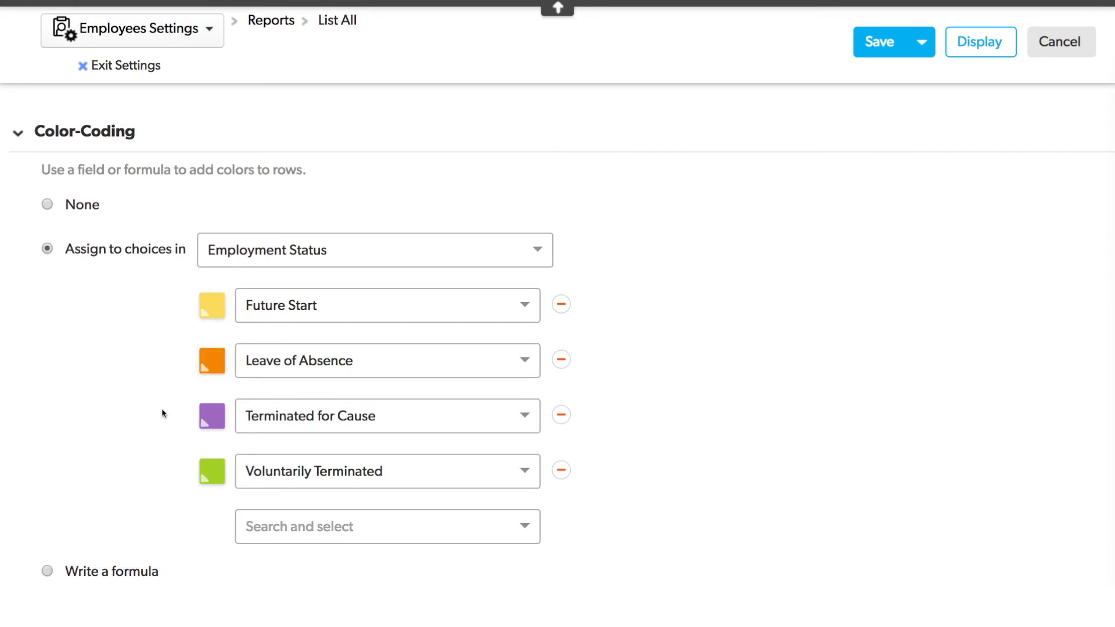
{"action": "left_click", "coordinate": [212, 416]}
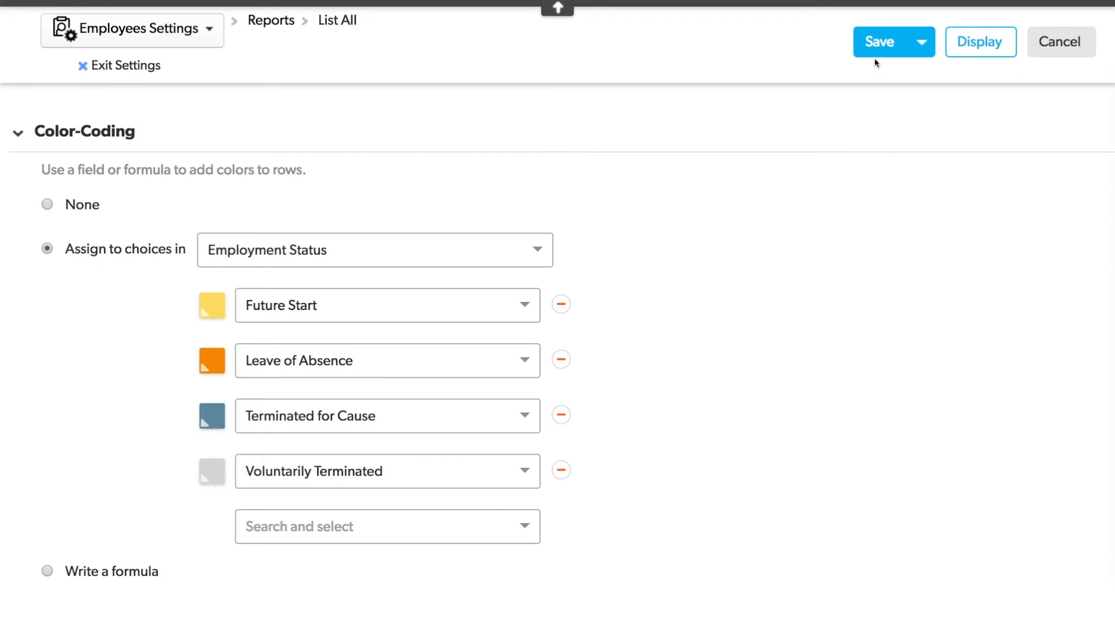
- Save the report and review employee rows shaded by Employment Status
{"action": "left_click", "coordinate": [880, 42]}
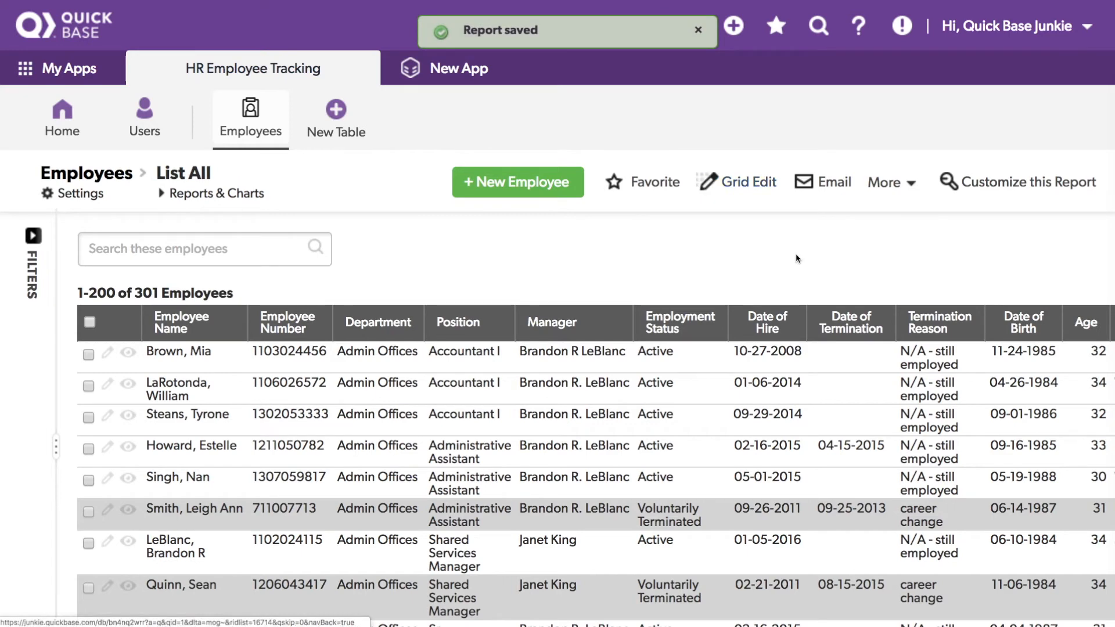
{"action": "scroll", "scroll_direction": "down", "scroll_amount": 3}
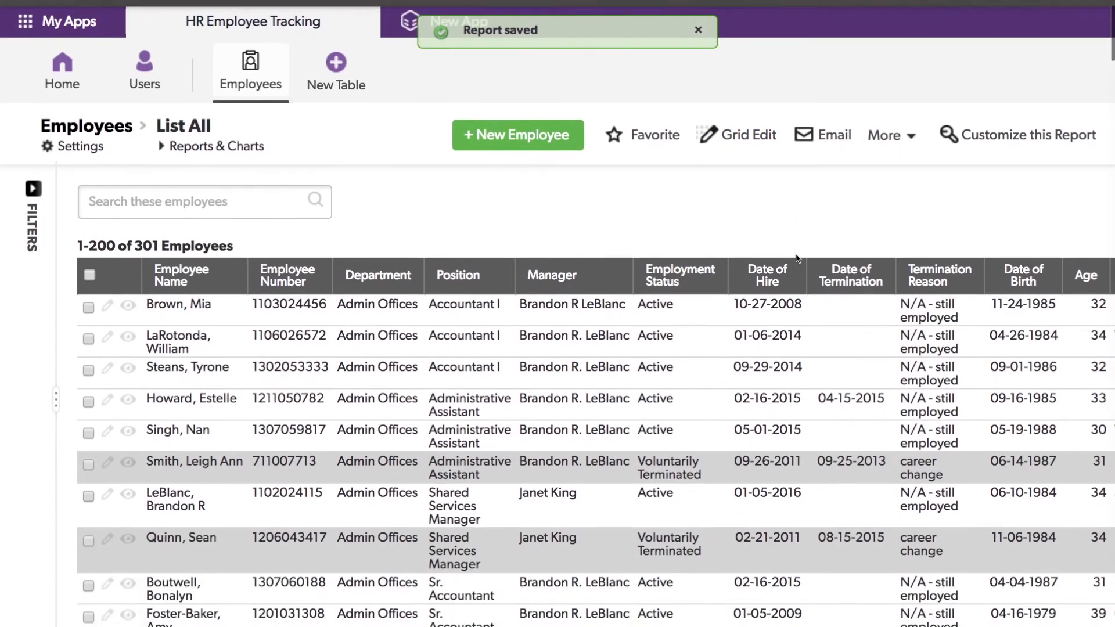
{"action": "scroll", "scroll_direction": "down", "scroll_amount": 3}
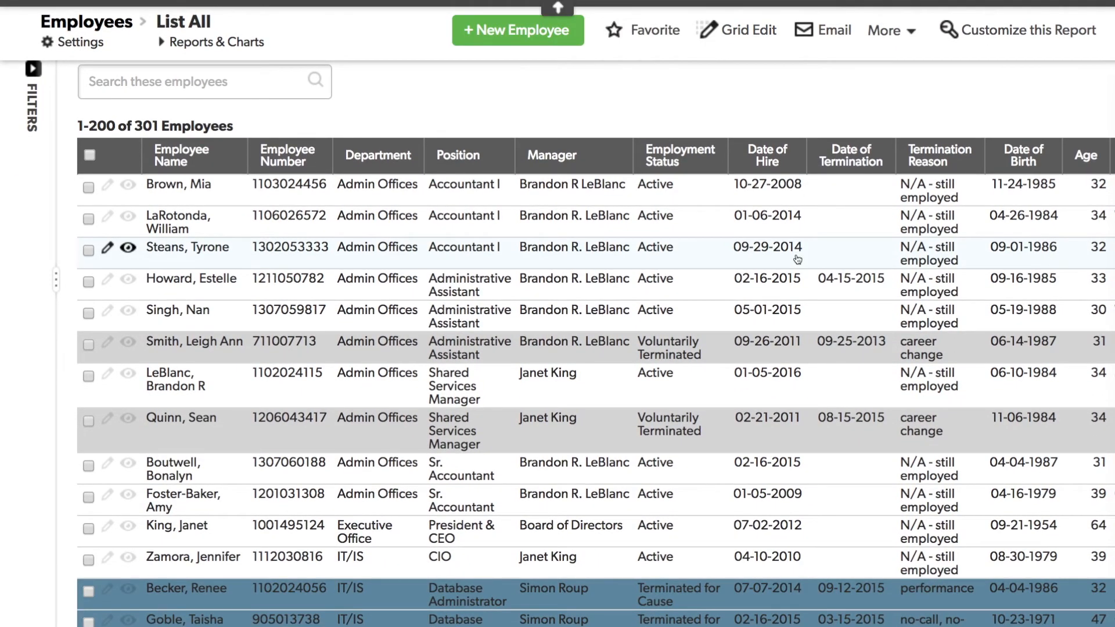
{"action": "scroll", "scroll_direction": "down", "scroll_amount": 3}
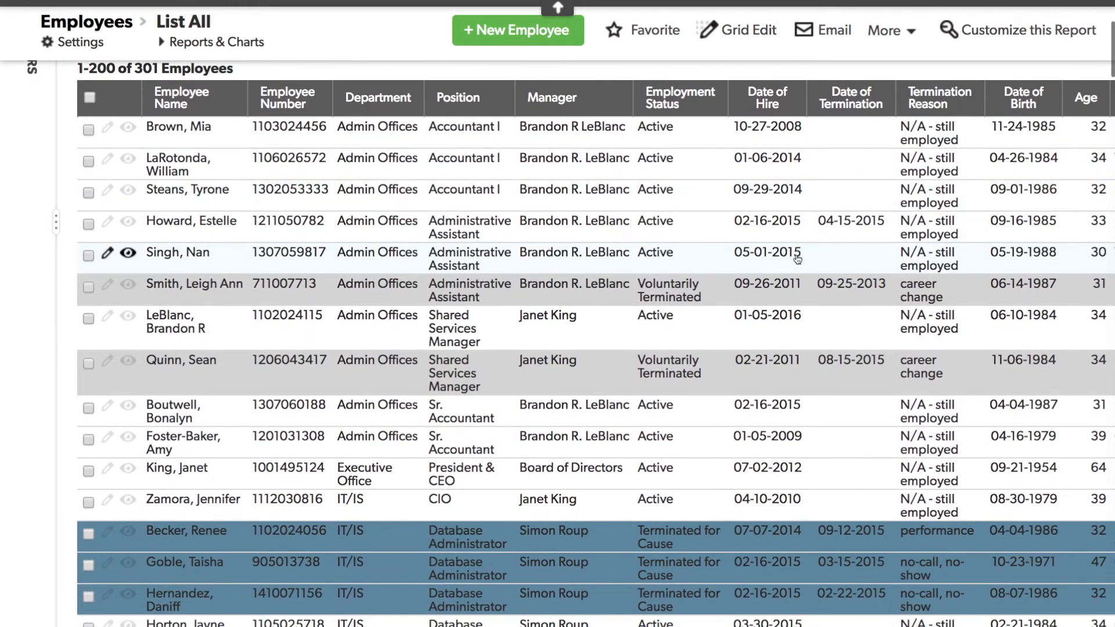
{"action": "scroll", "scroll_direction": "down", "scroll_amount": 3}
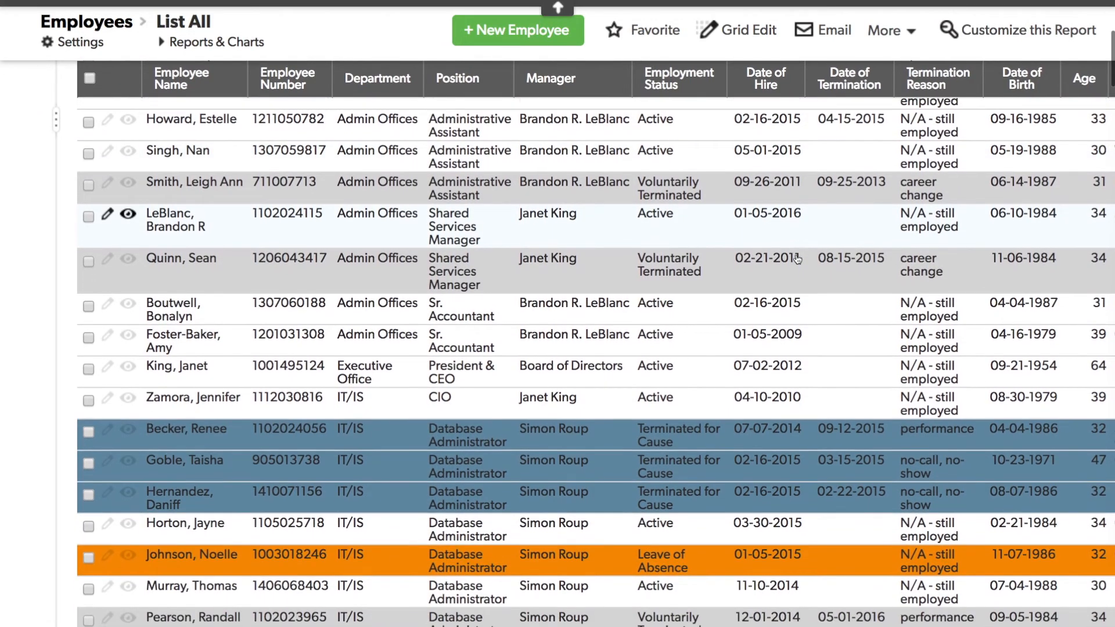
{"action": "scroll", "scroll_direction": "down", "scroll_amount": 3}
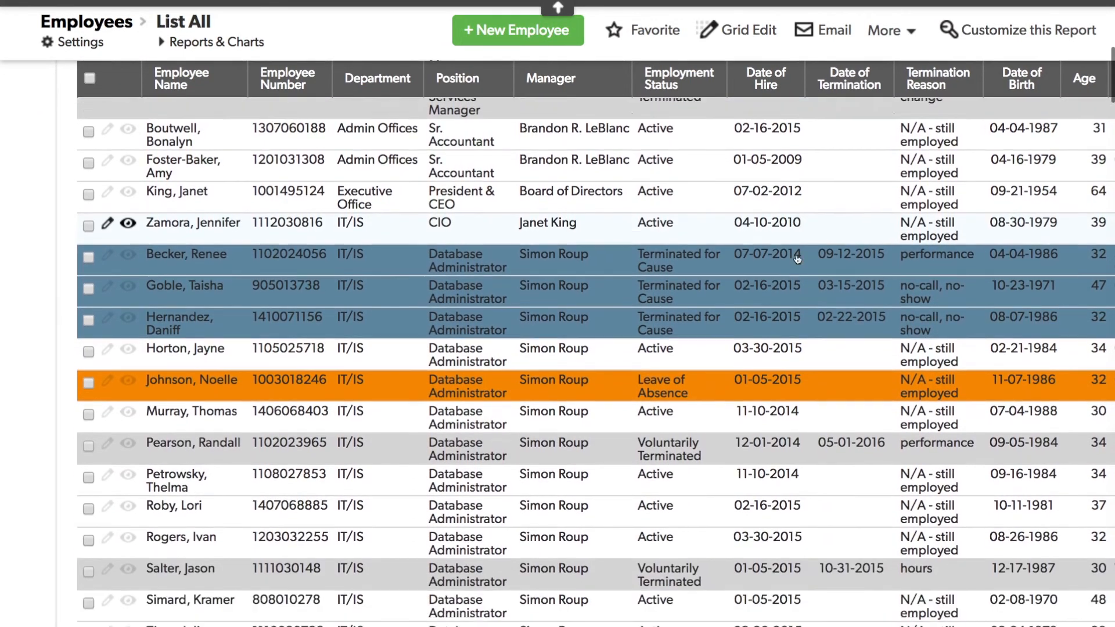
{"action": "scroll", "scroll_direction": "down", "scroll_amount": 3}
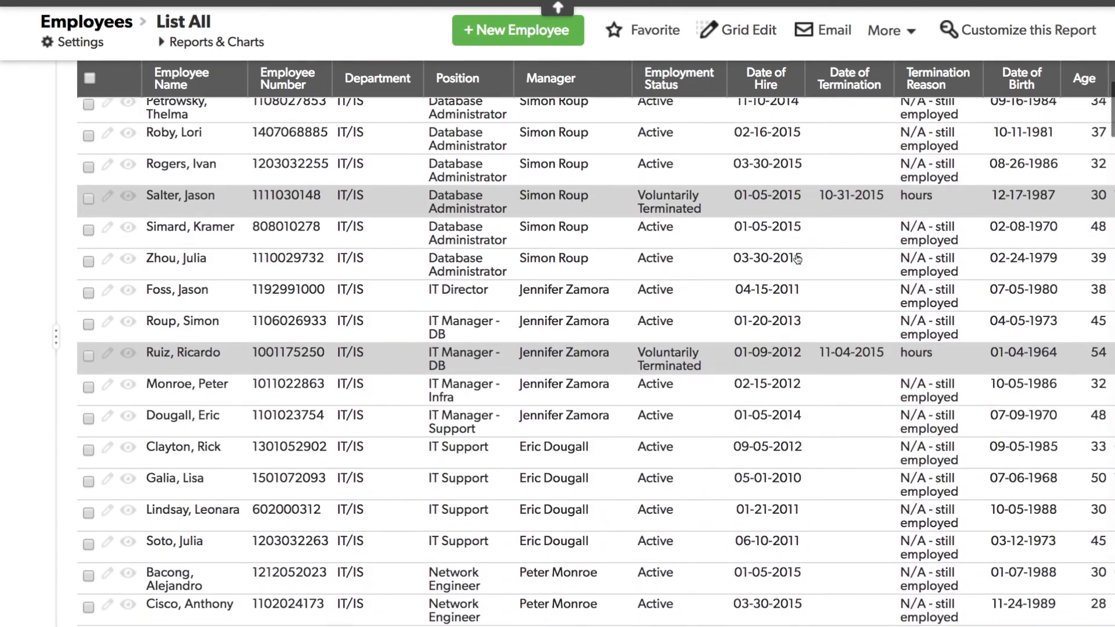
{"action": "scroll", "scroll_direction": "down", "scroll_amount": 3}
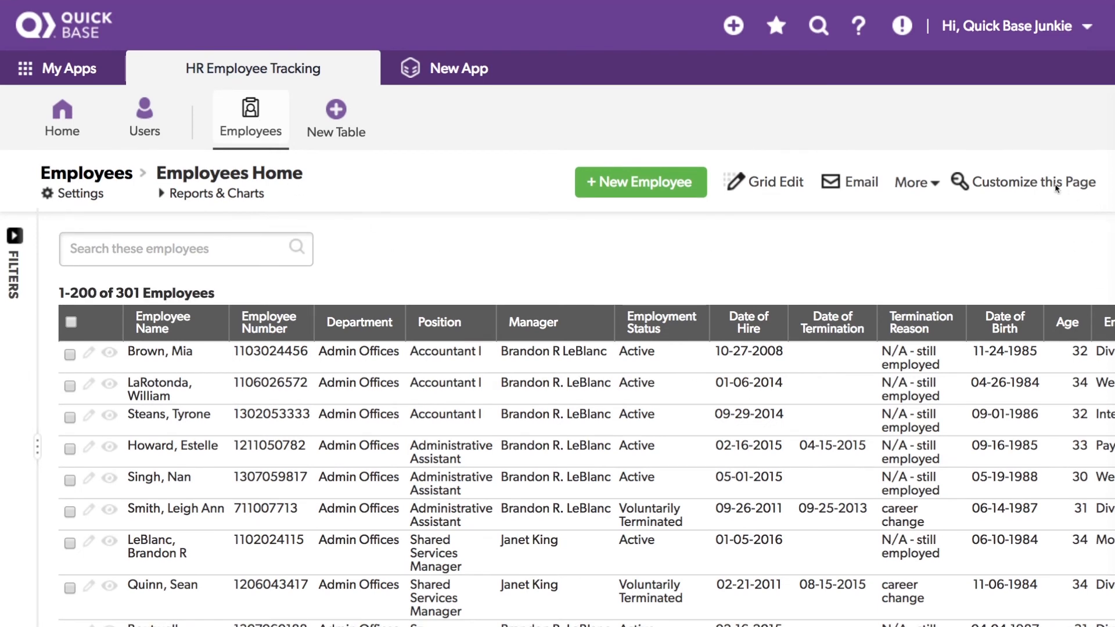
{"action": "mouse_move", "coordinate": [1034, 182]}
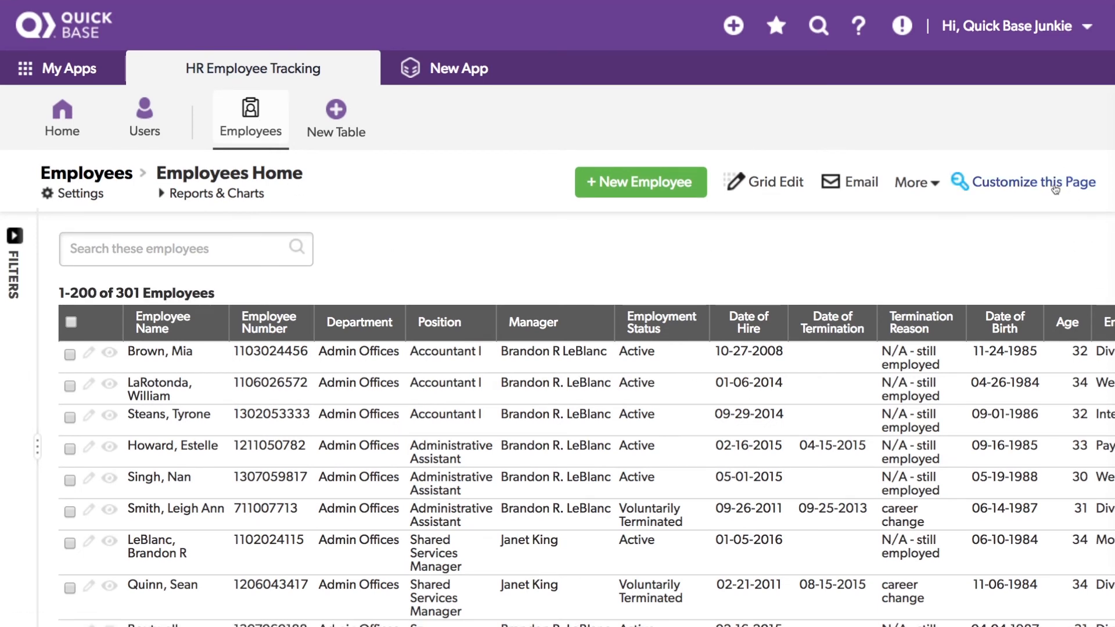
- Open Customize this Page for the Employees table home page
{"action": "left_click", "coordinate": [1032, 183]}
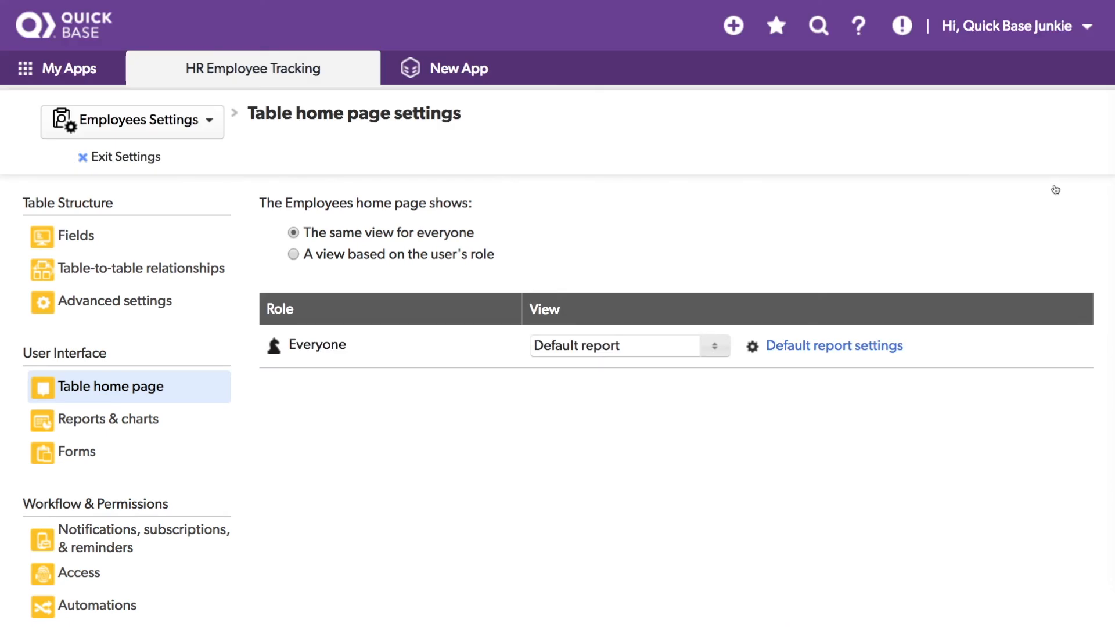